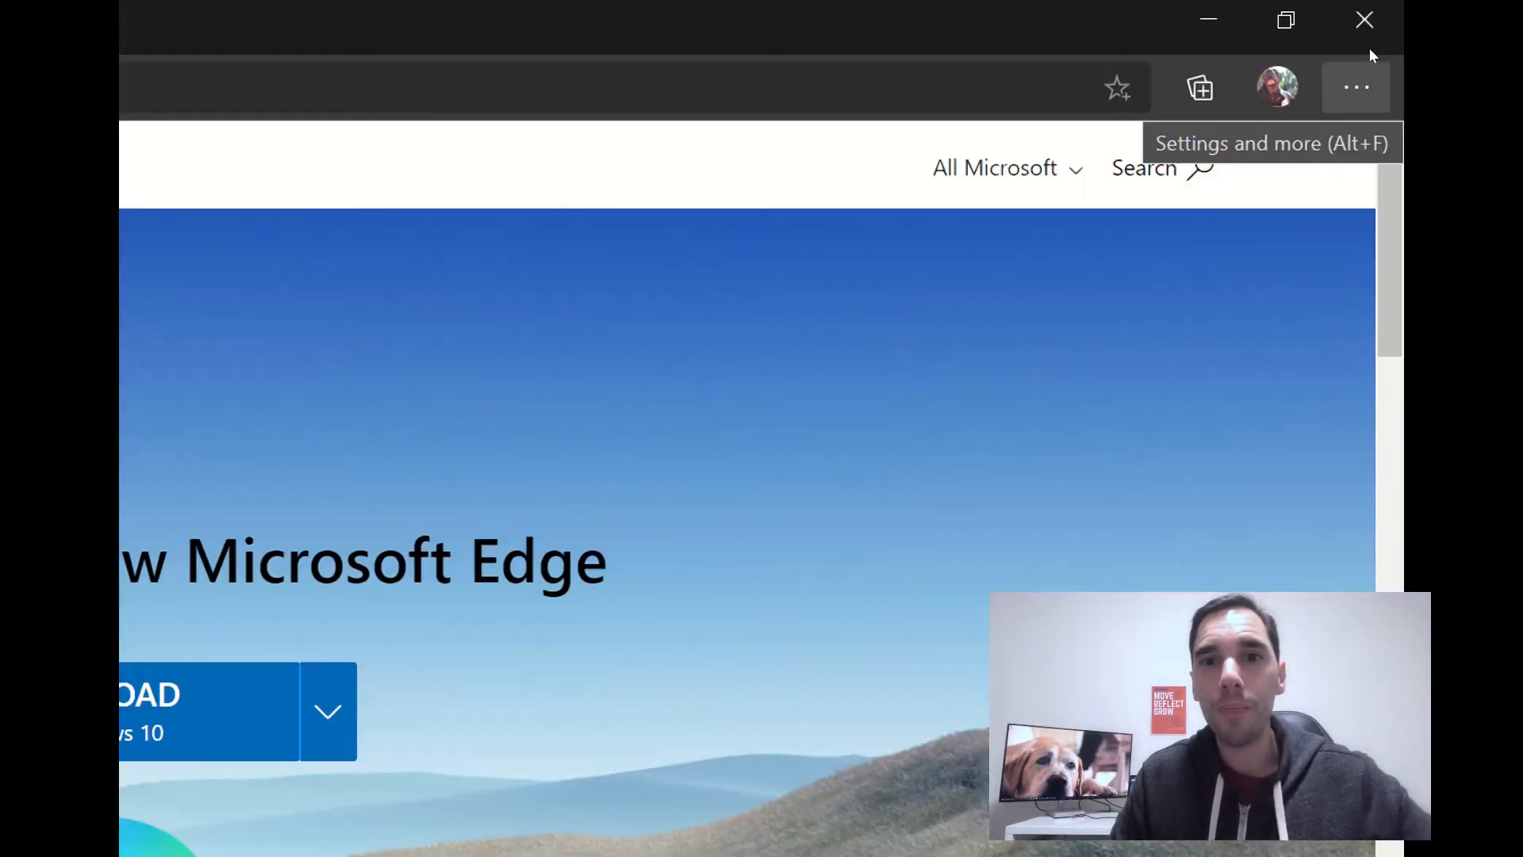
Install the Canva site as a standalone Edge app named Canva via Settings and more > Apps.
click(1355, 87)
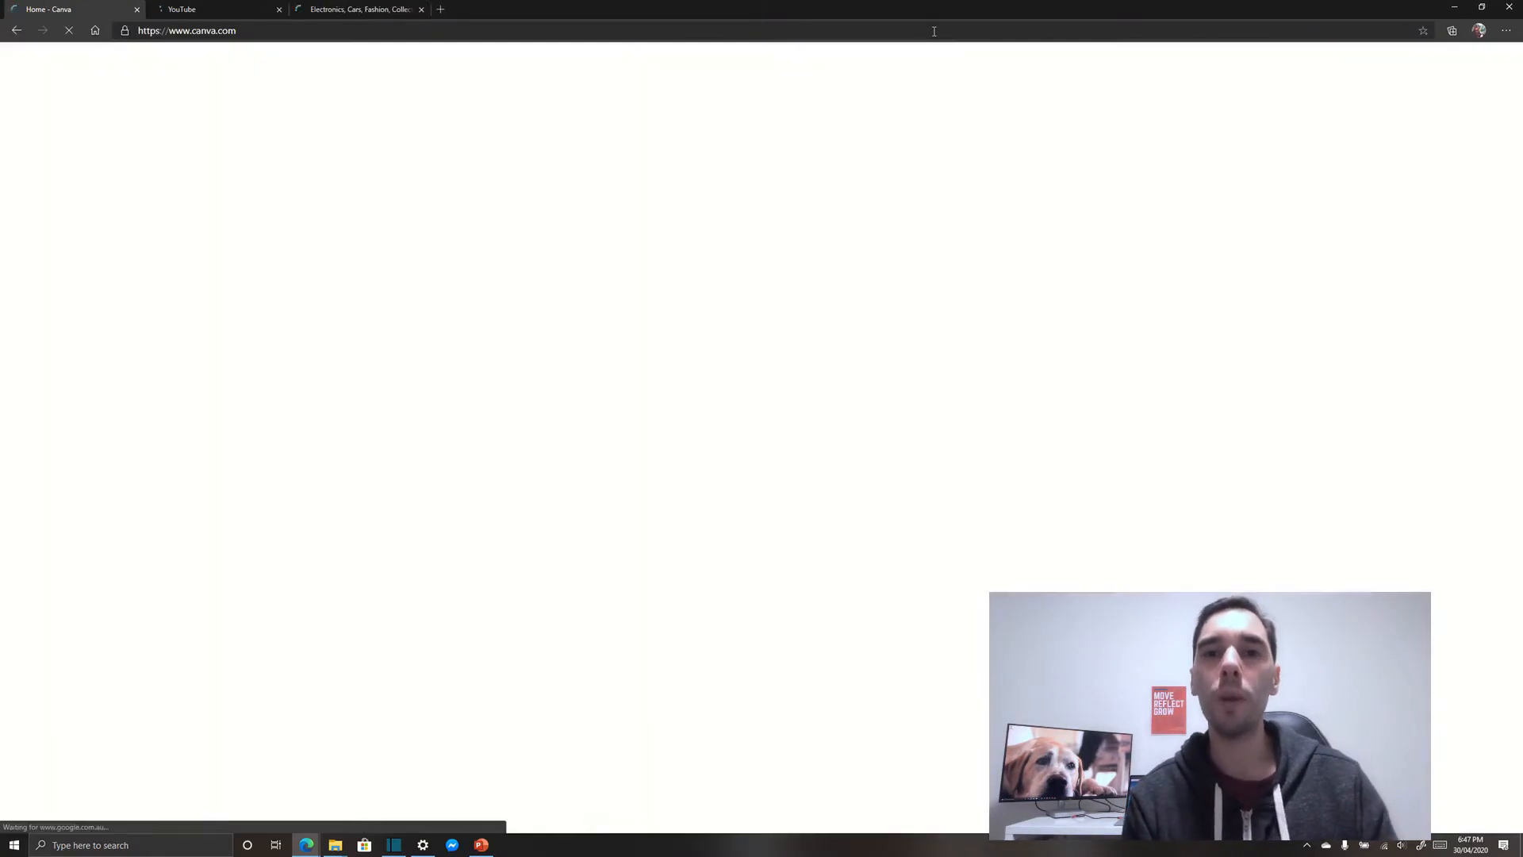
click(1505, 30)
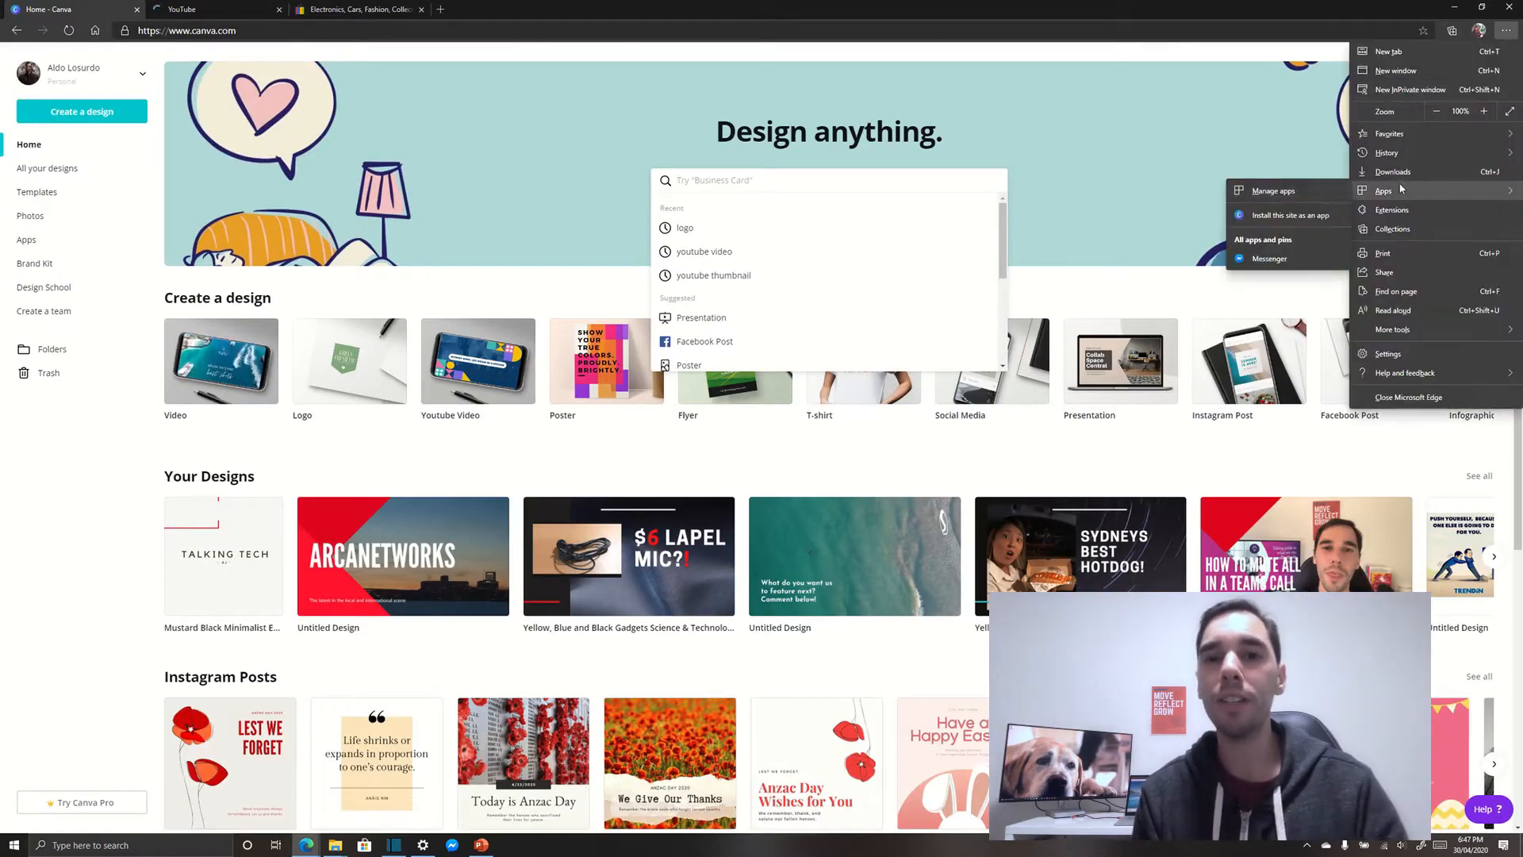
click(1286, 215)
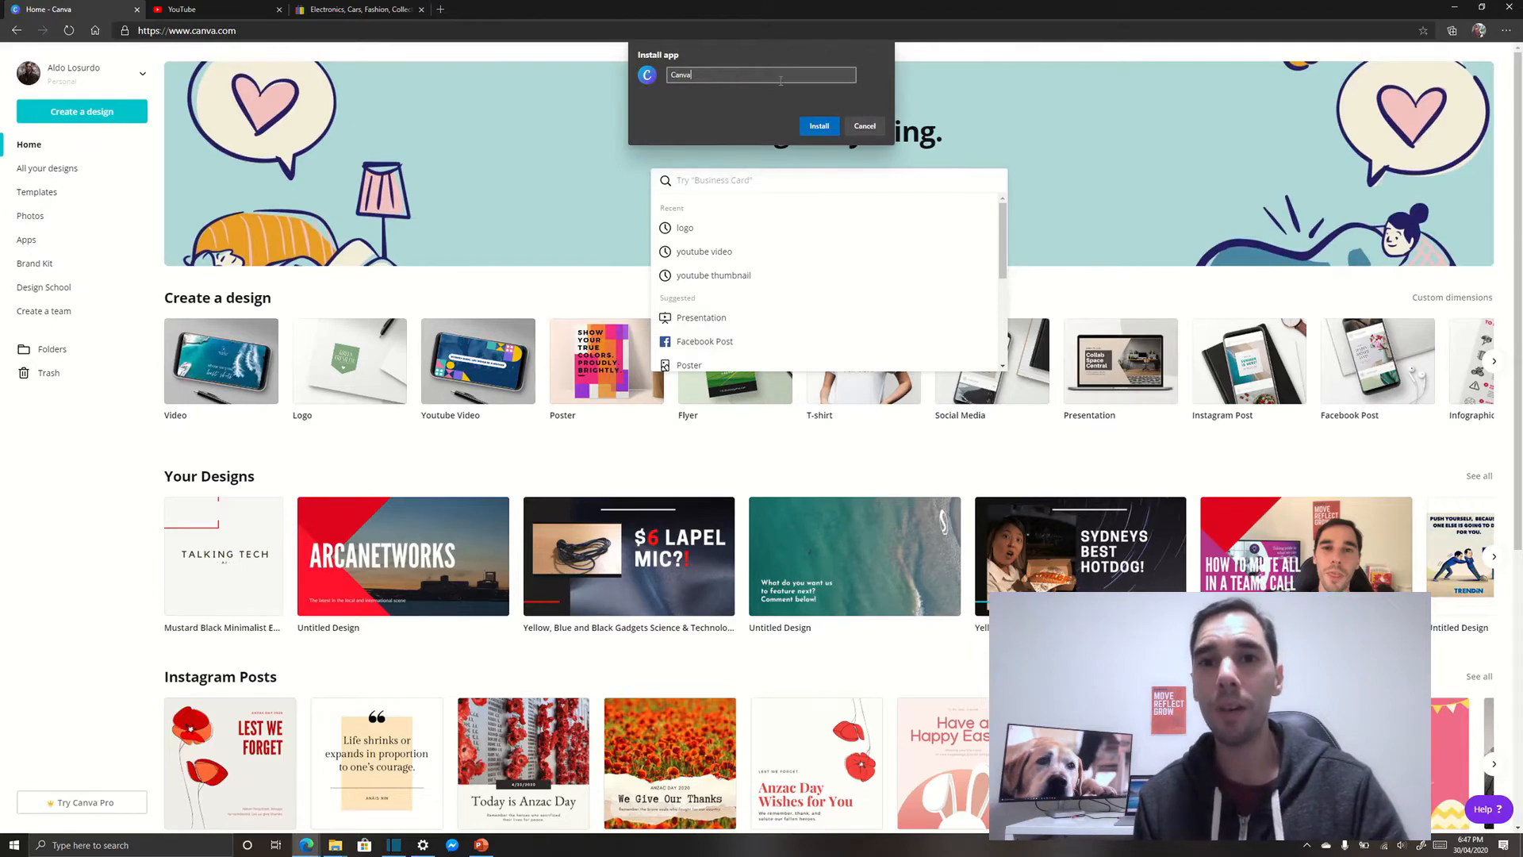
click(819, 126)
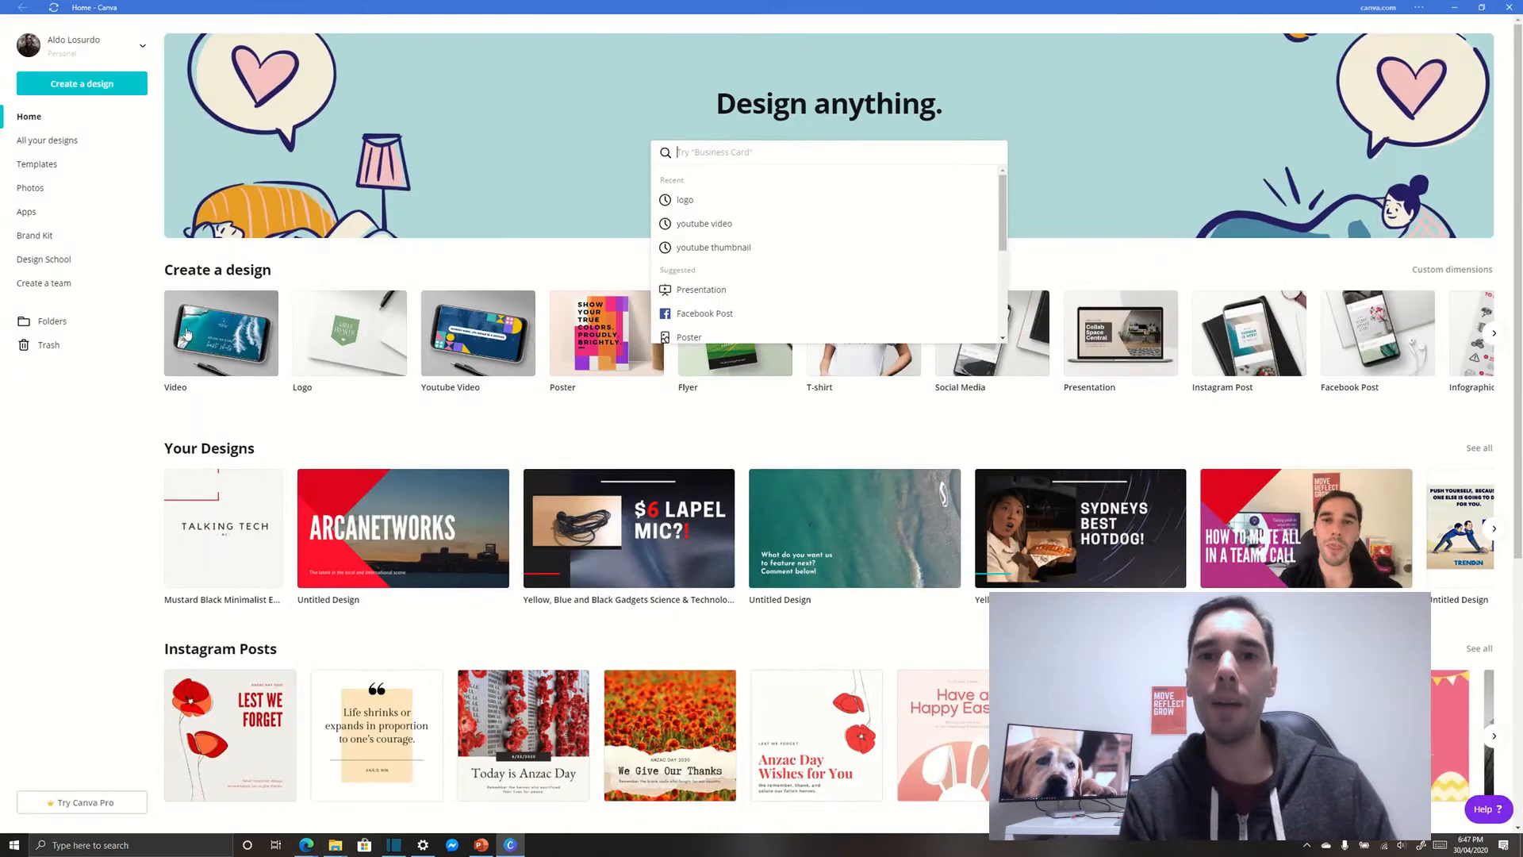
Install the eBay site as a standalone Edge app named eBay, alongside the installed Canva app.
click(40, 520)
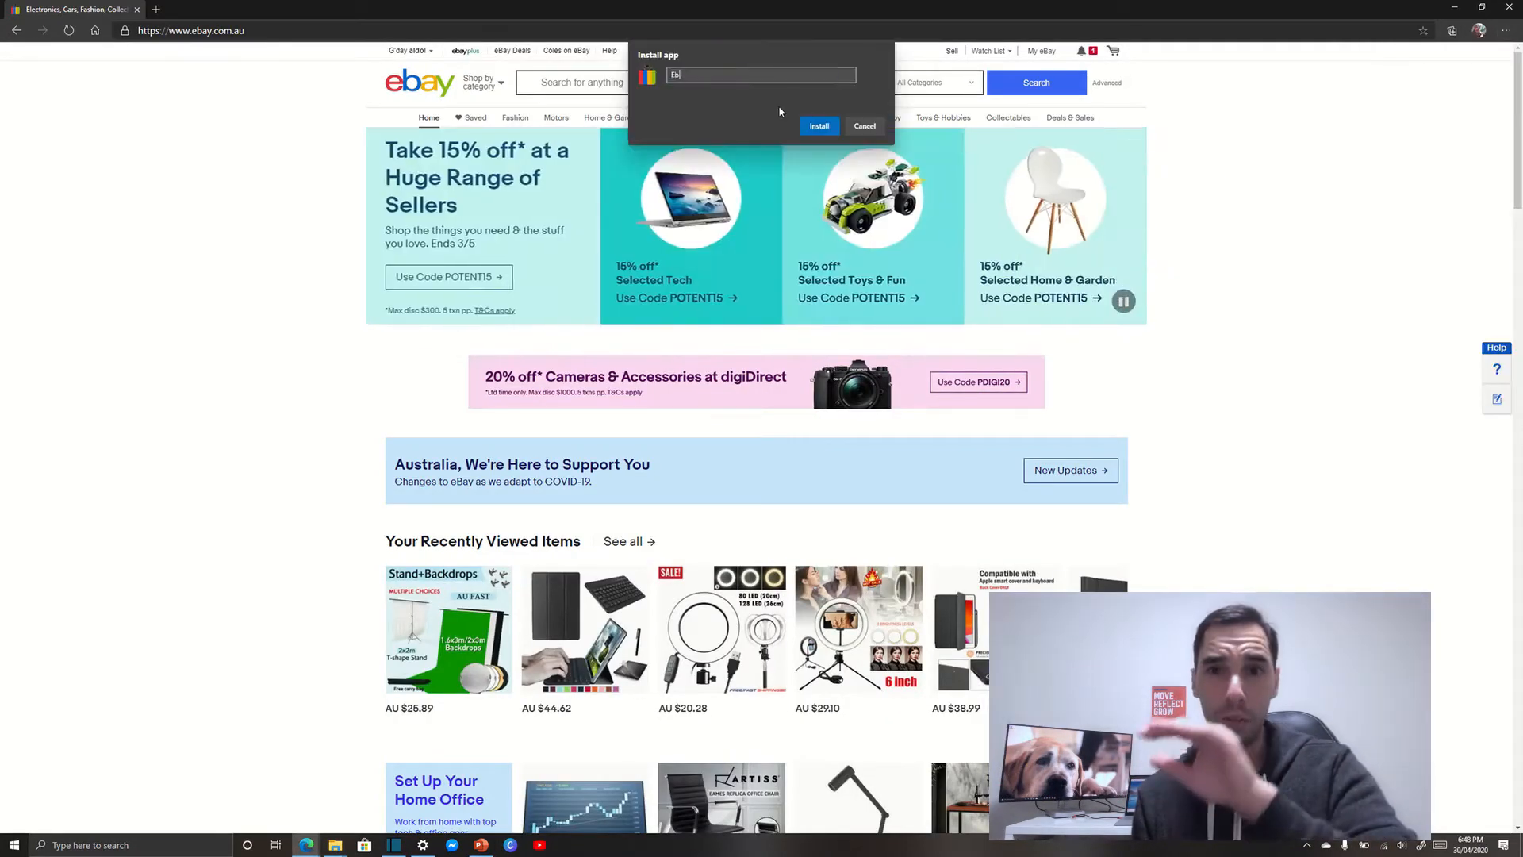
click(11, 844)
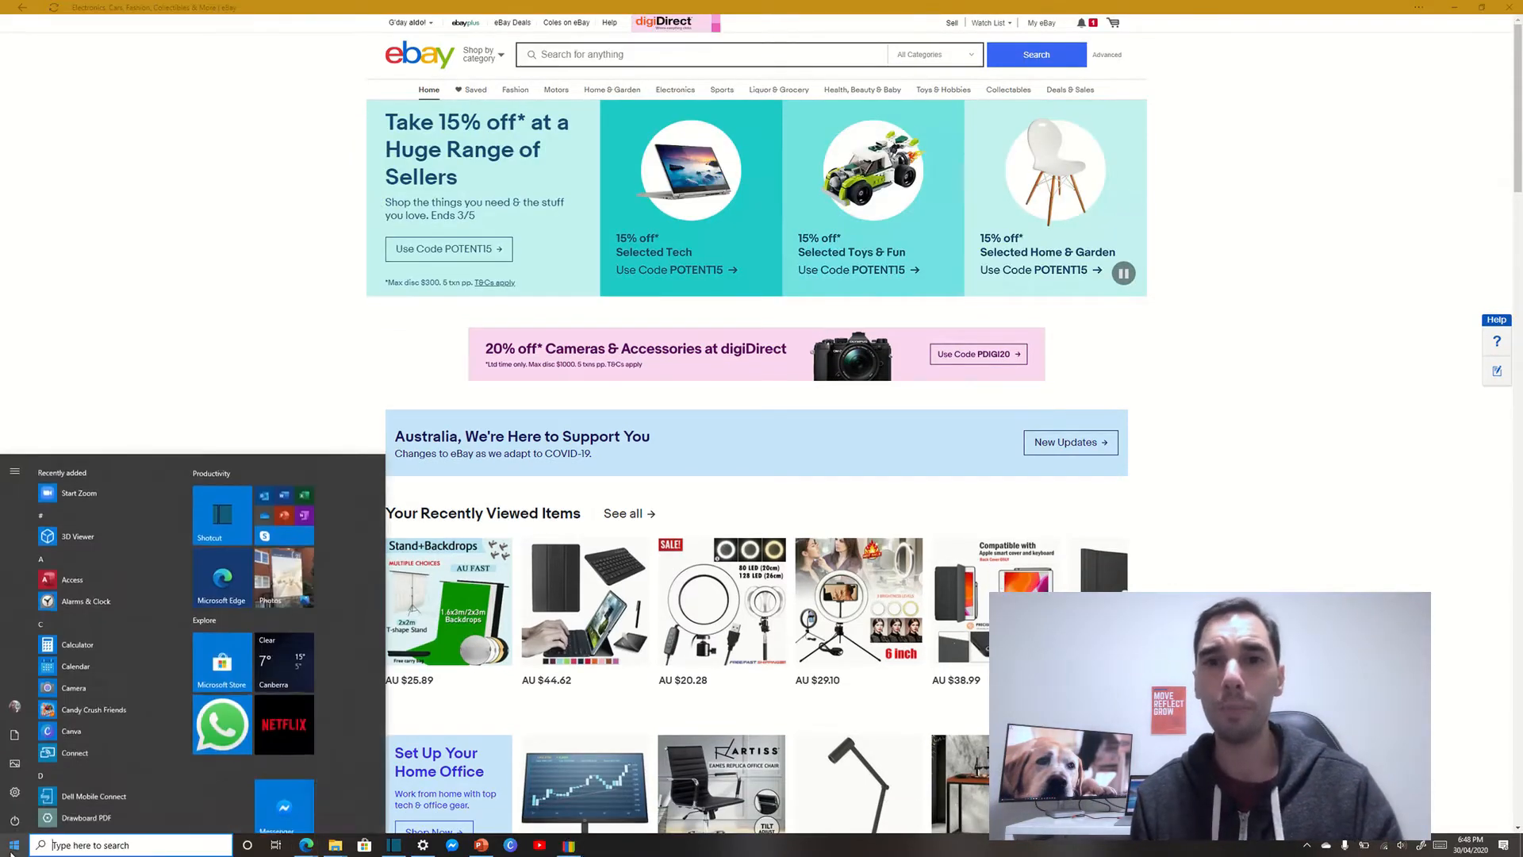